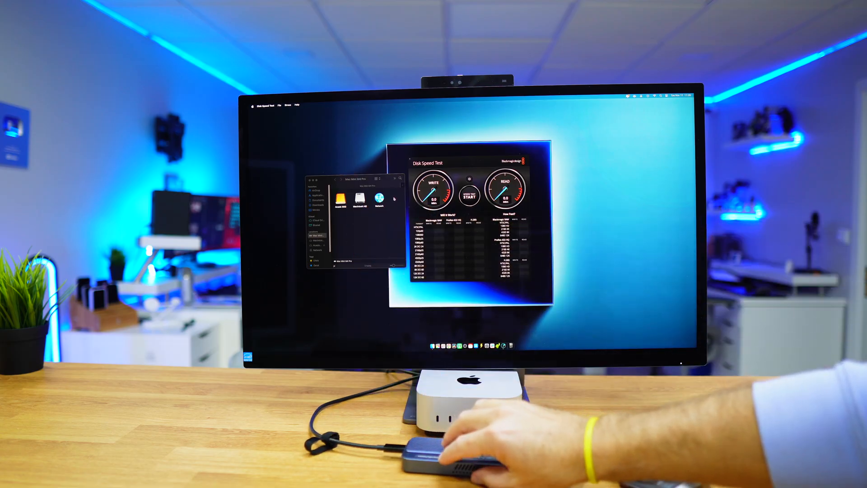
# Run the write/read speed test on the external drive, reaching about 6341 MB/s write and 3661 MB/s read.
pyautogui.click(468, 181)
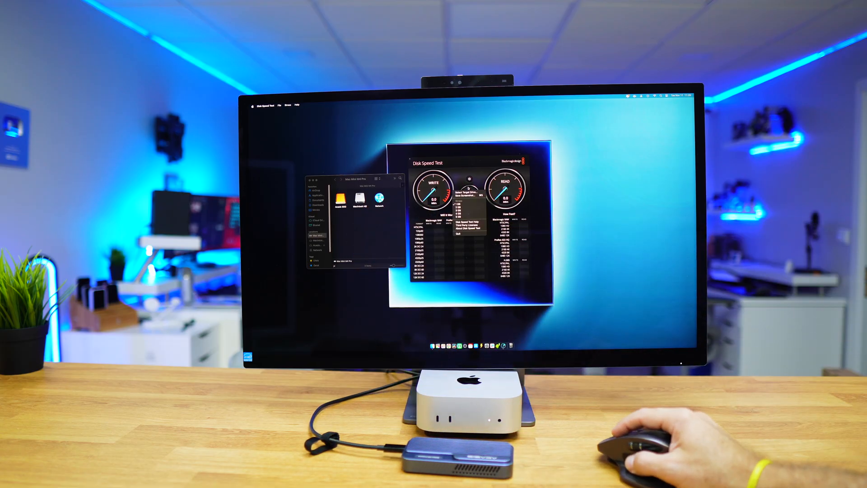
pyautogui.click(465, 194)
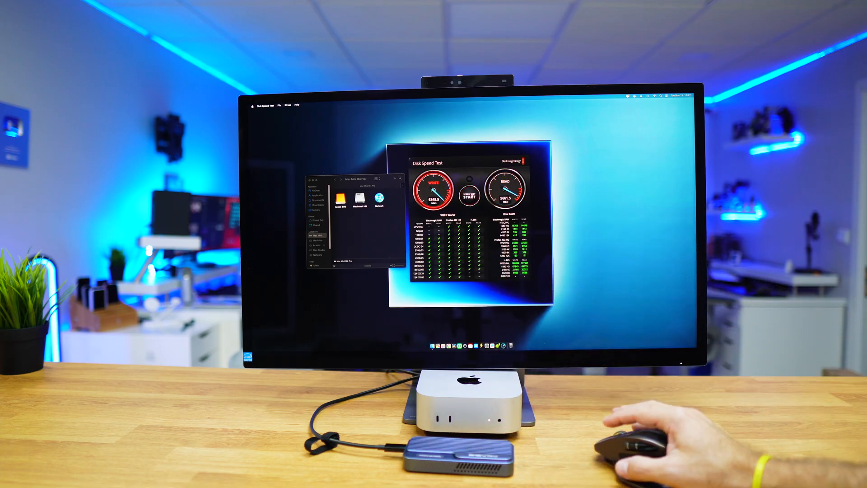
# Choose Select Target Drive and browse the picker to a location on the external drive.
pyautogui.click(466, 178)
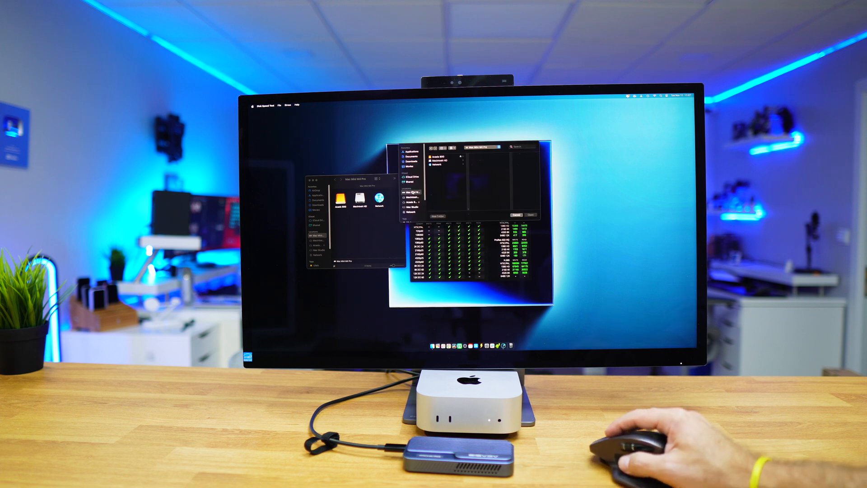
pyautogui.click(444, 161)
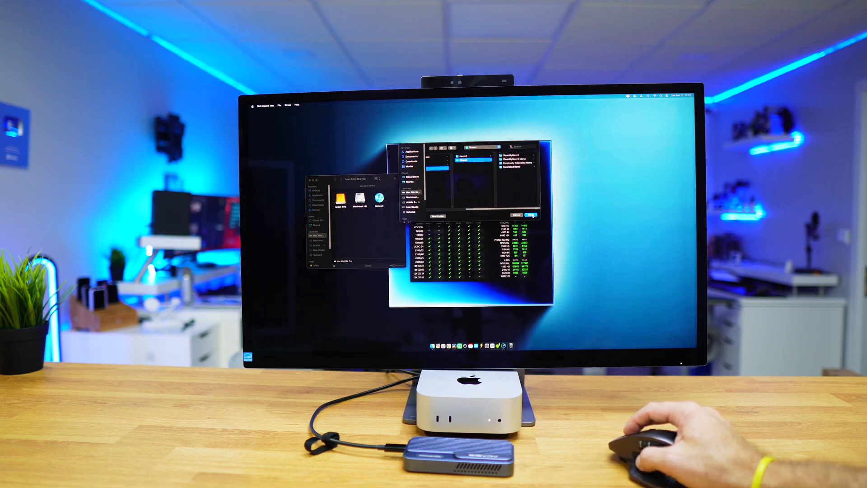
pyautogui.click(530, 215)
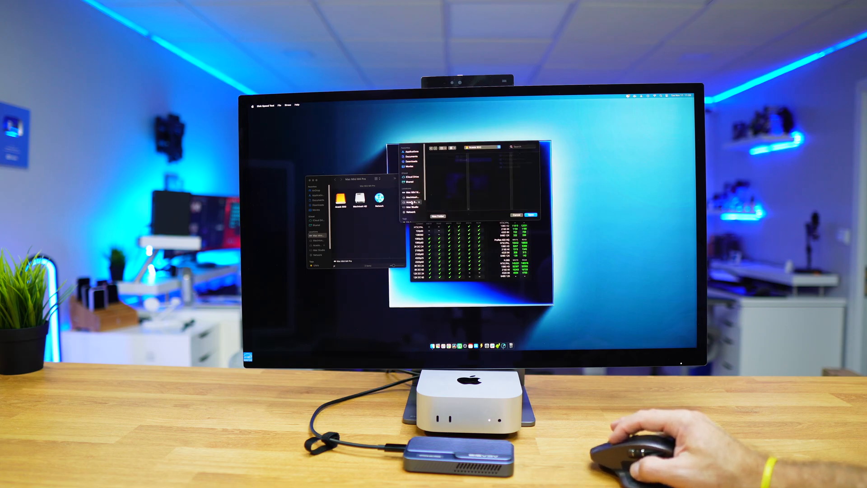
# Confirm the external drive location as the test target and return to the gauges.
pyautogui.click(530, 214)
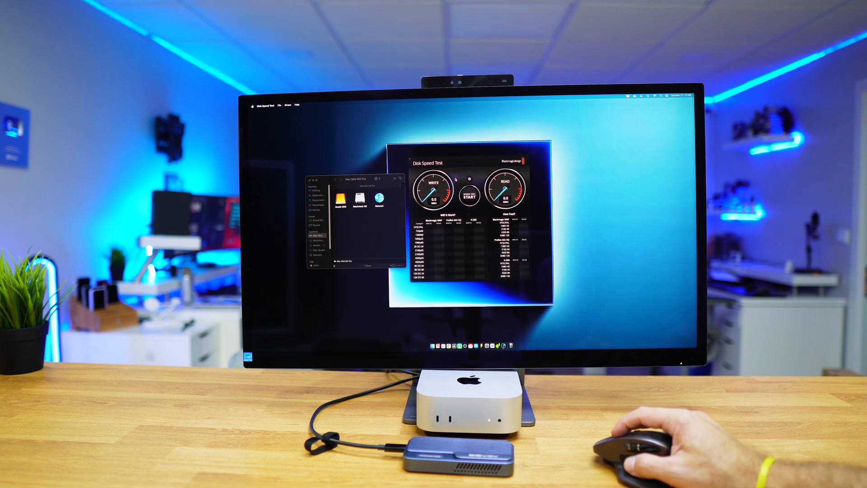
pyautogui.click(469, 190)
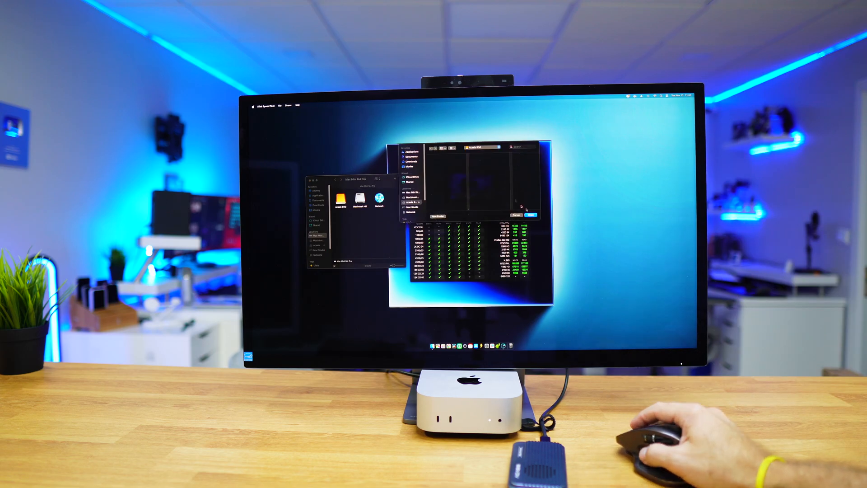
# Confirm the newly chosen drive in the picker, leaving the gauges at zero.
pyautogui.click(532, 214)
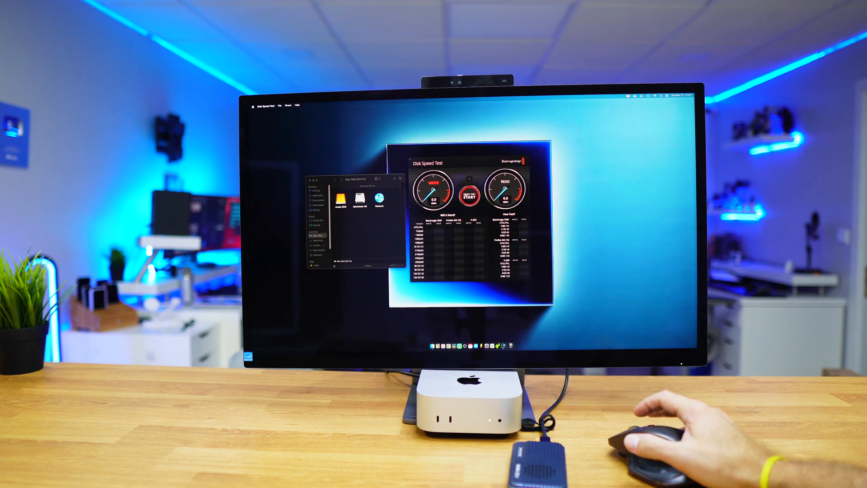